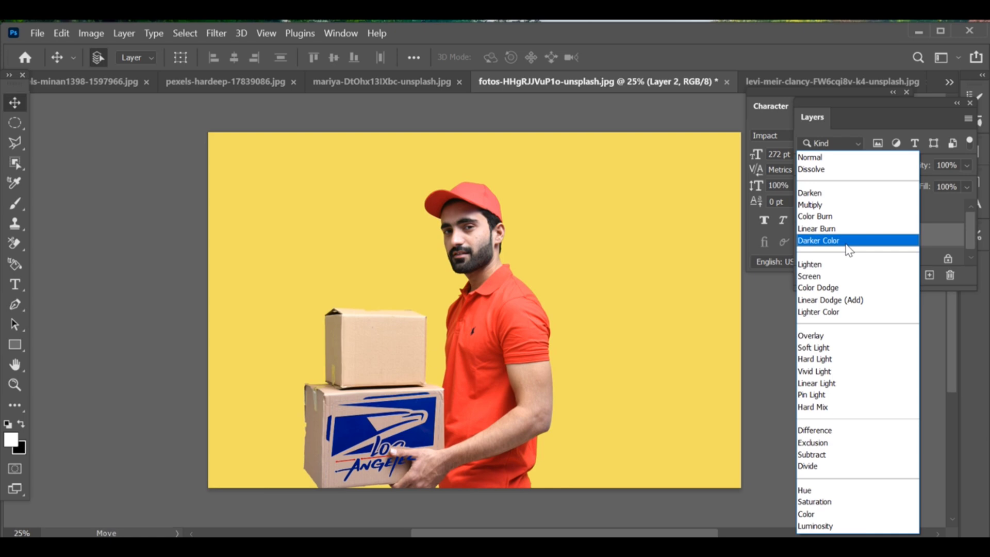
Add a blank Layer 1 above the Background of the delivery-man photo
left_click(819, 241)
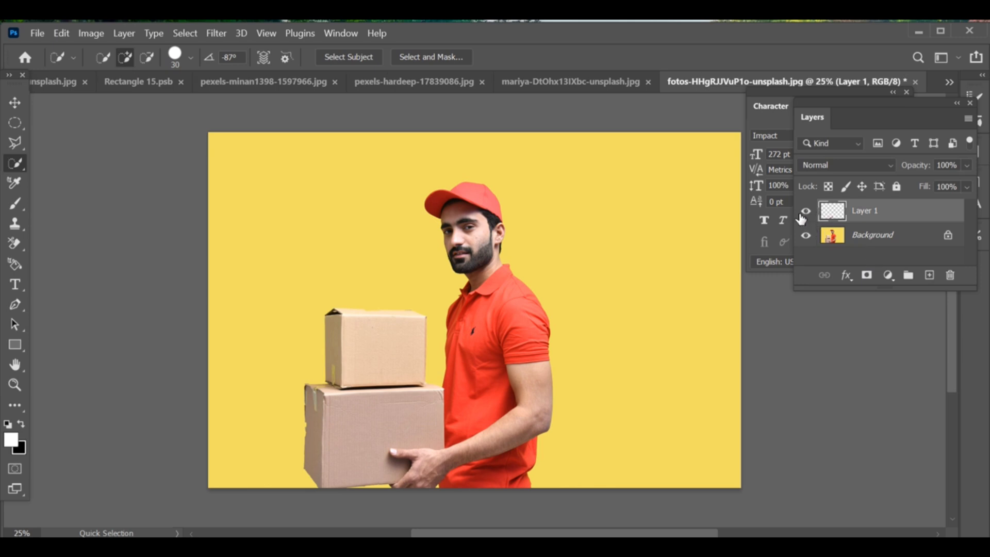
Hide Layer 1, then browse the Edit and File menus toward Place Linked
left_click(805, 211)
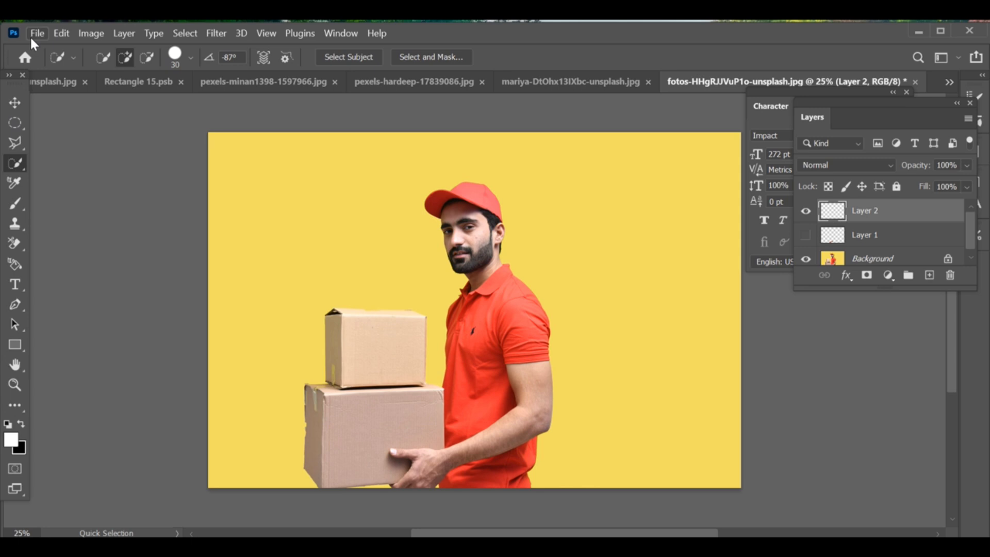
left_click(60, 32)
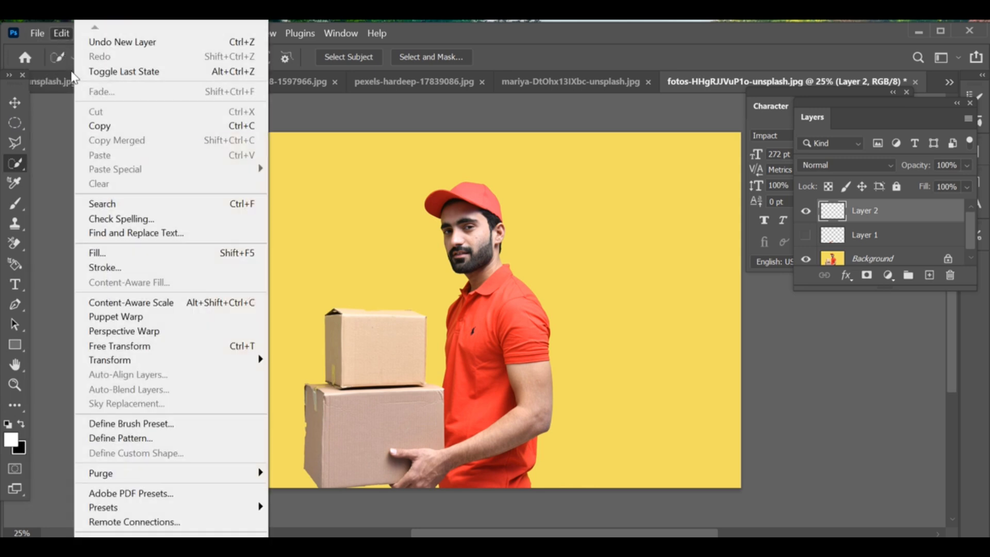
left_click(38, 33)
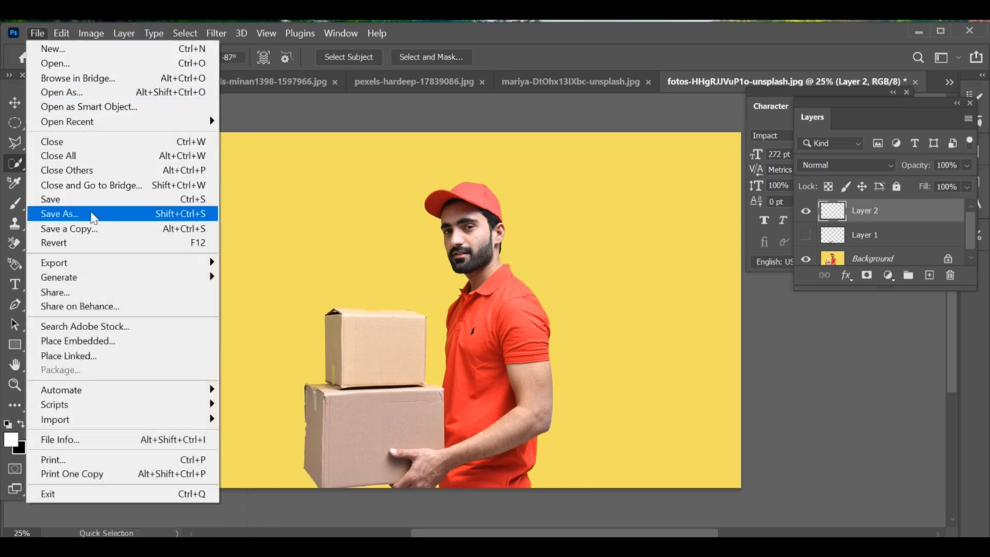
mouse_move(98, 356)
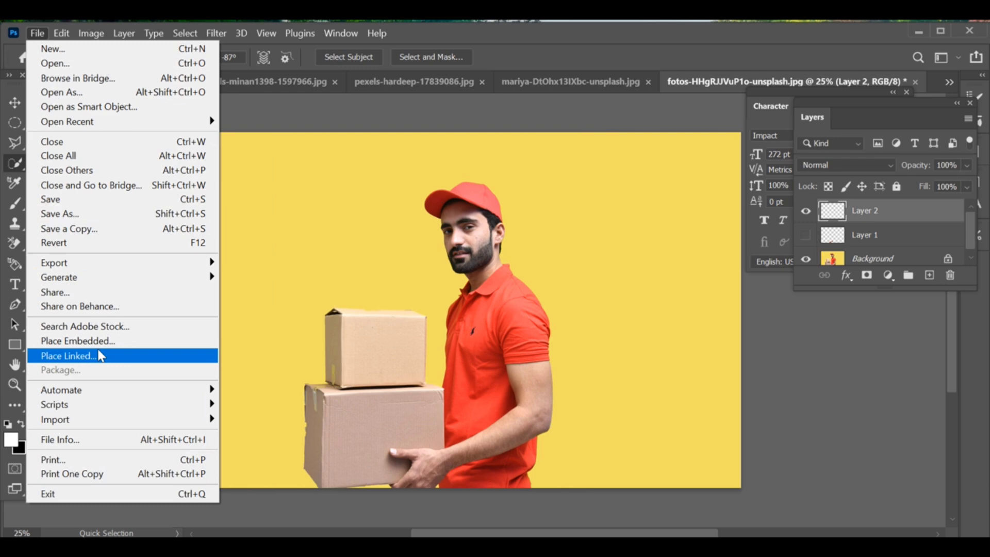
Place the blue Los Angeles logo and scale it down over the lower box
left_click(70, 356)
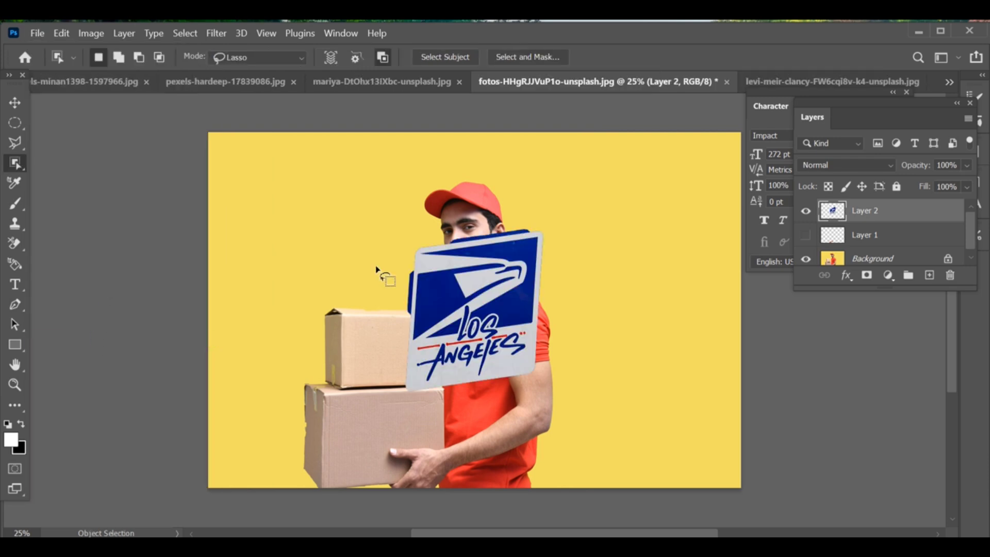
mouse_move(464, 333)
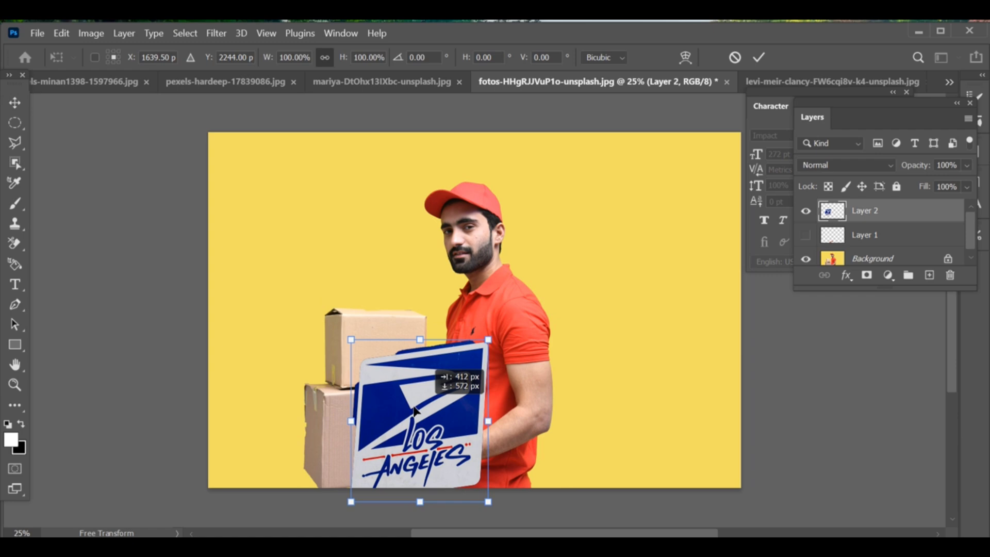
left_click_drag(419, 419, 376, 407)
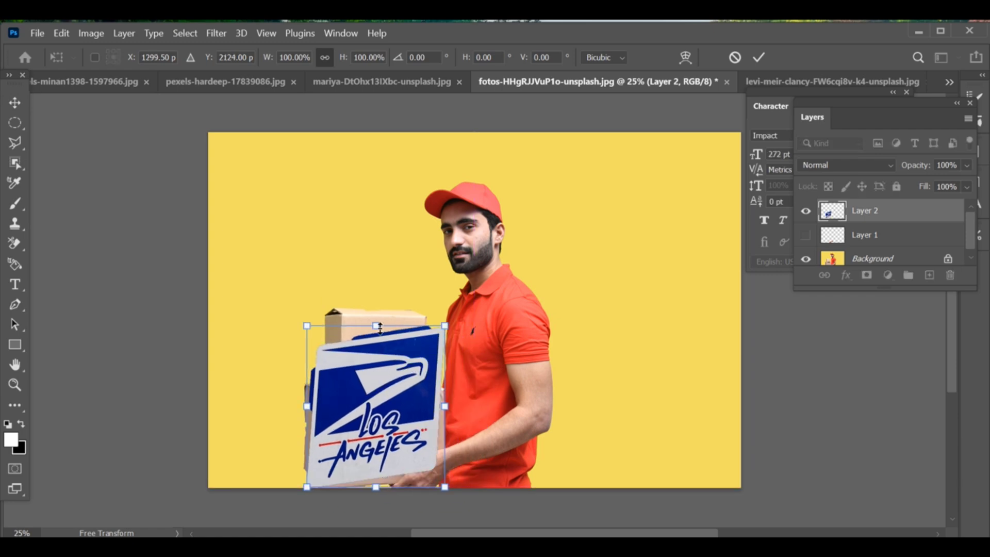
left_click_drag(445, 326, 421, 382)
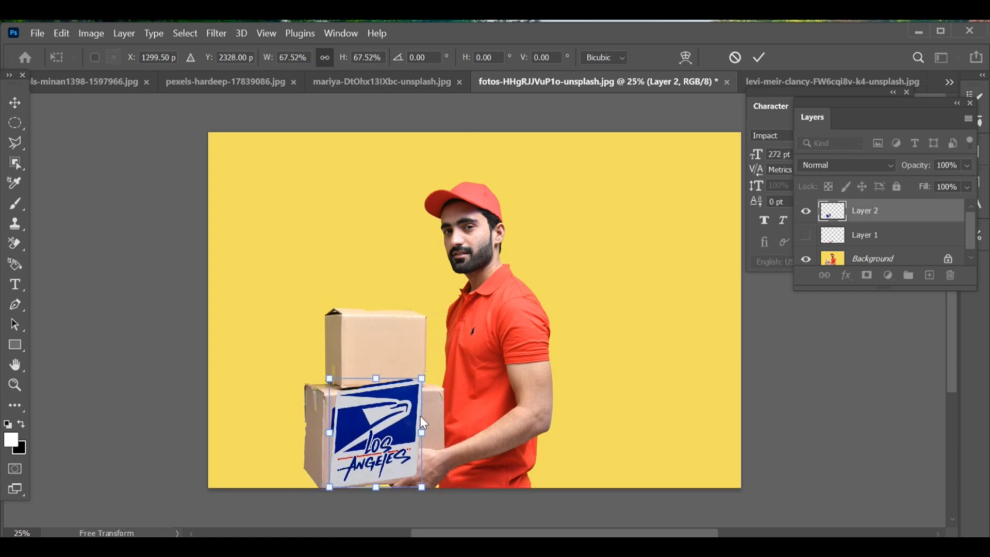
Distort the logo, pinning its corners to the lower box's front face
right_click(423, 421)
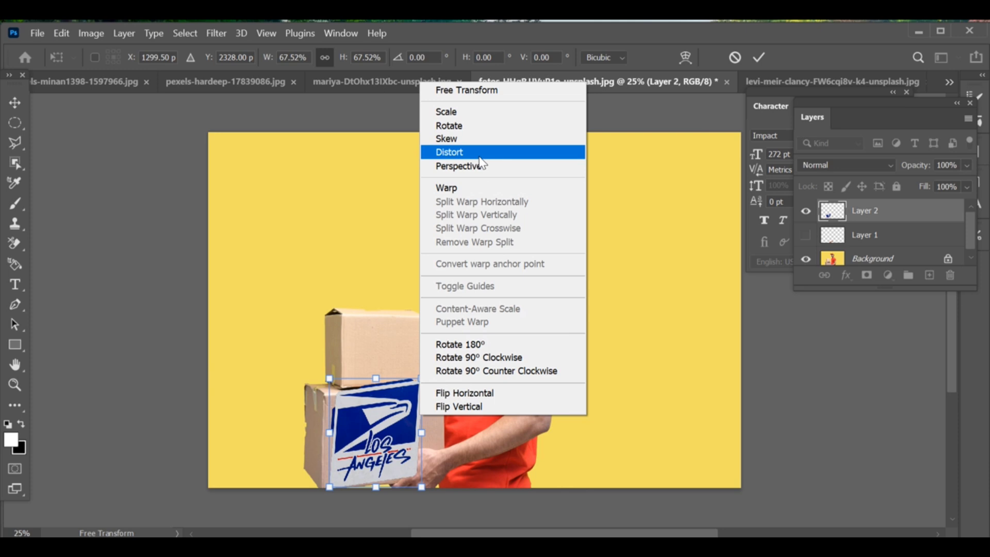
left_click(448, 151)
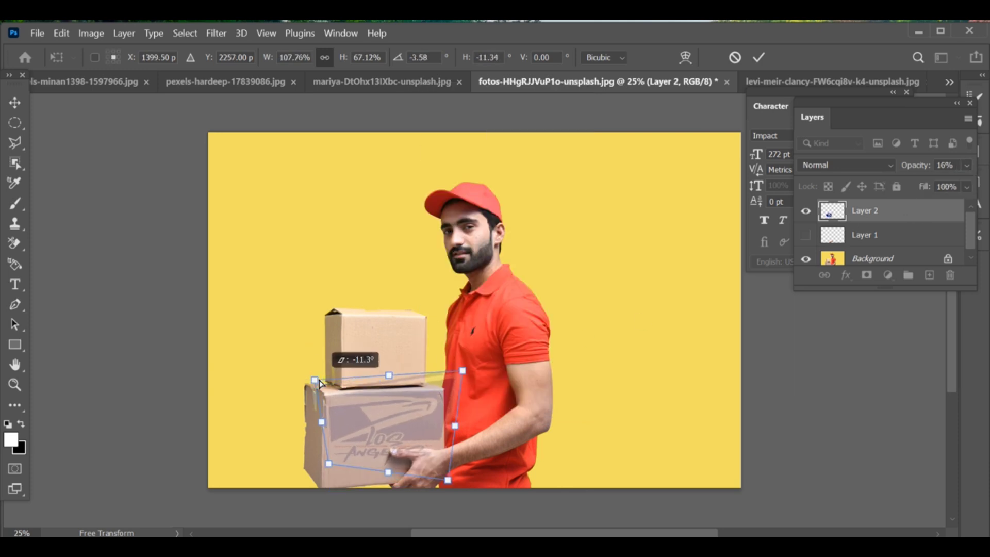
left_click_drag(315, 380, 445, 391)
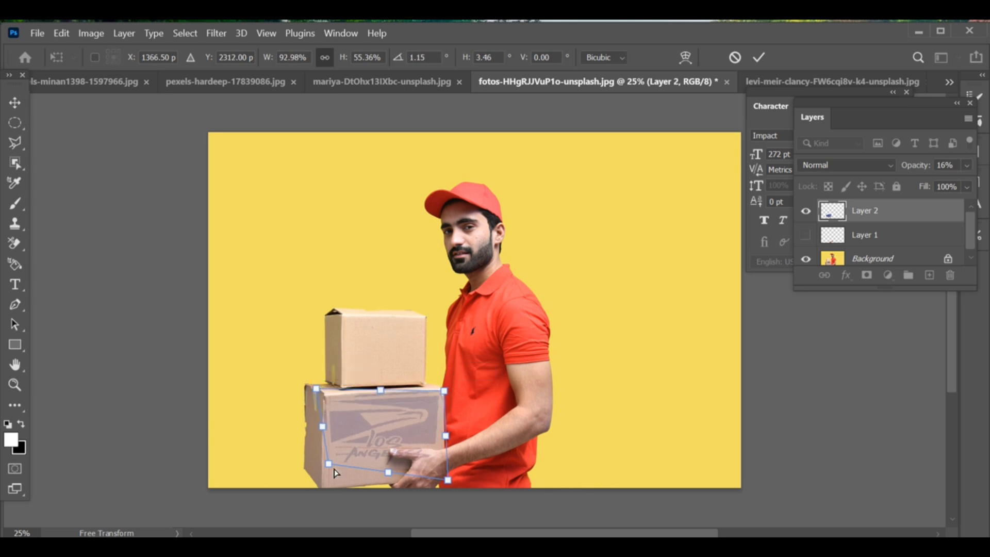
left_click_drag(447, 480, 445, 490)
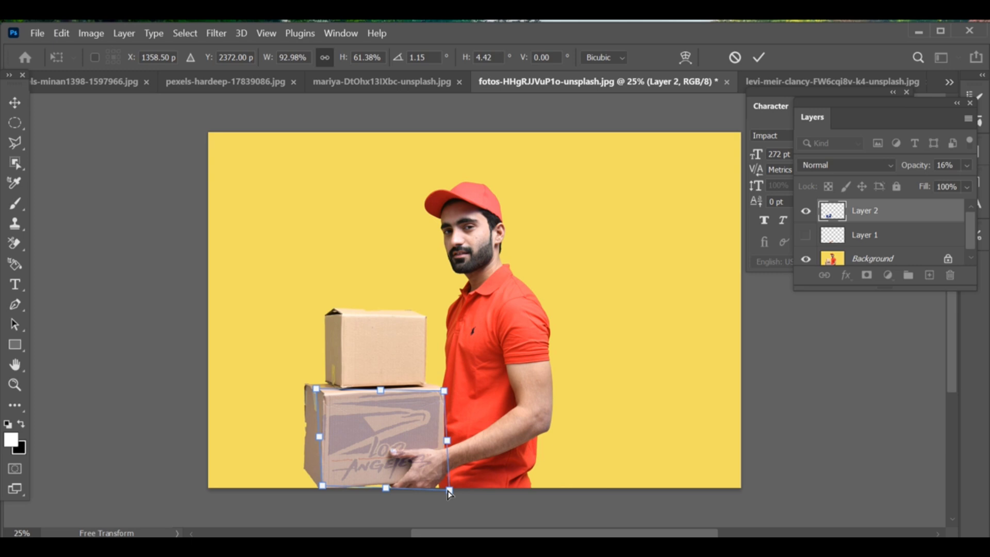
left_click_drag(448, 493, 332, 398)
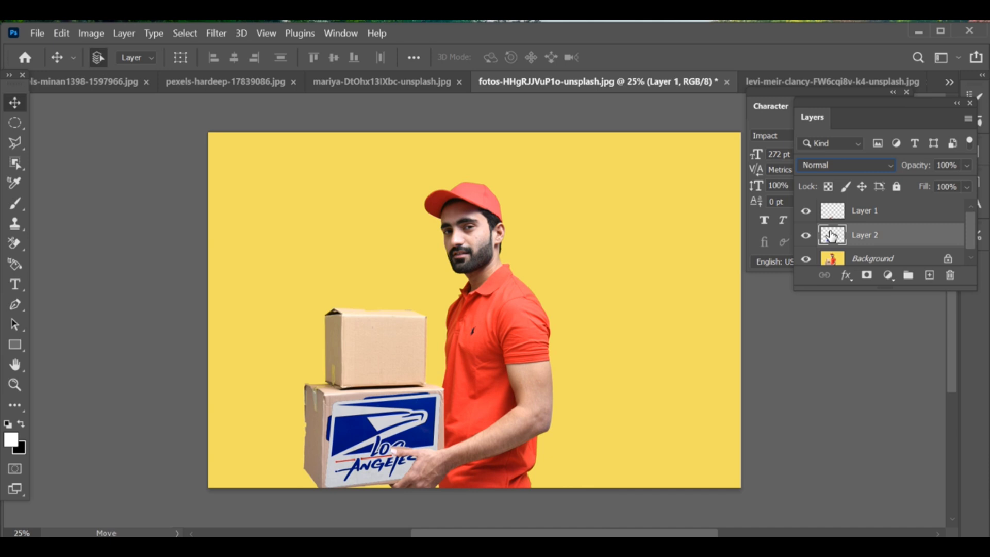
Set Layer 2's blend mode to Darker Color
left_click(846, 165)
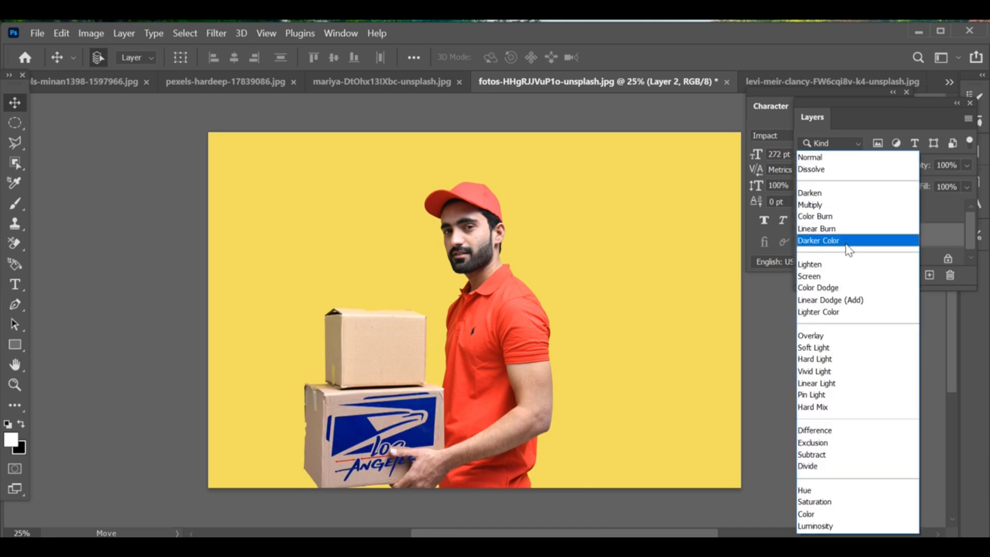
left_click(819, 240)
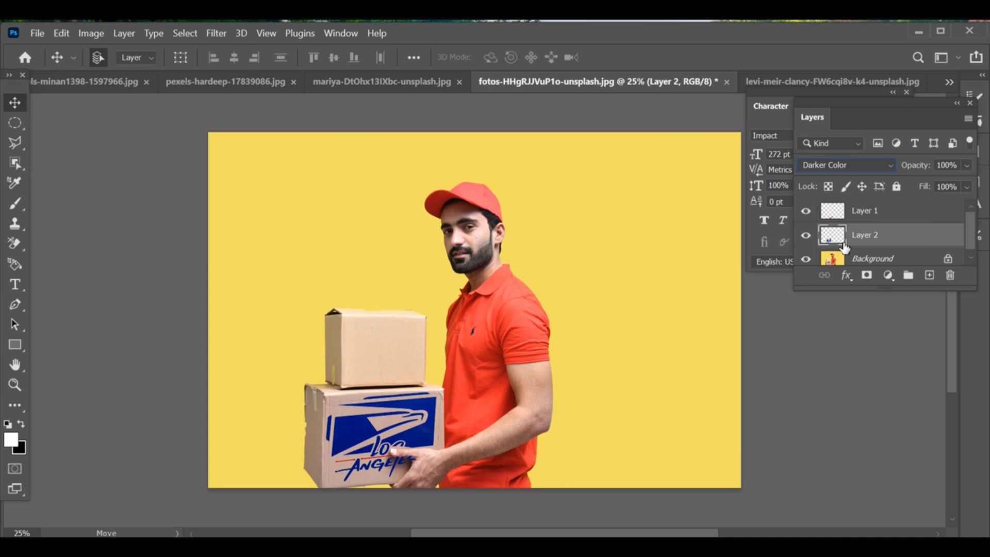